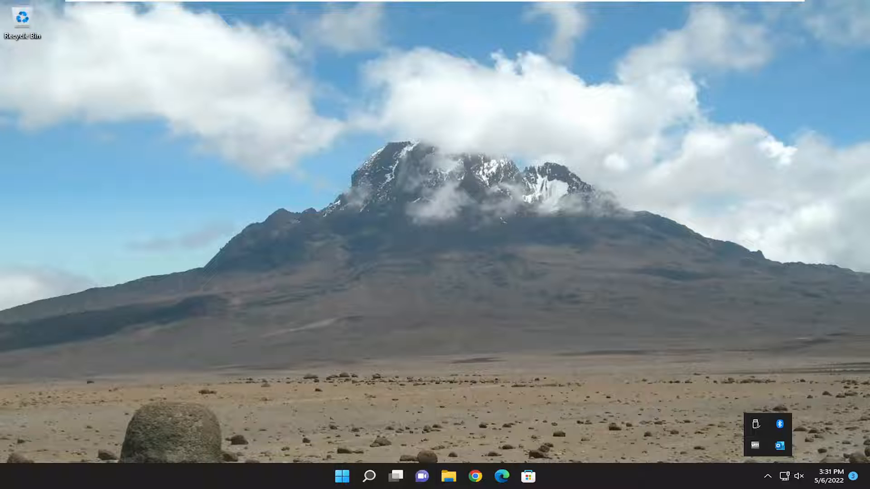
pyautogui.moveTo(794, 283)
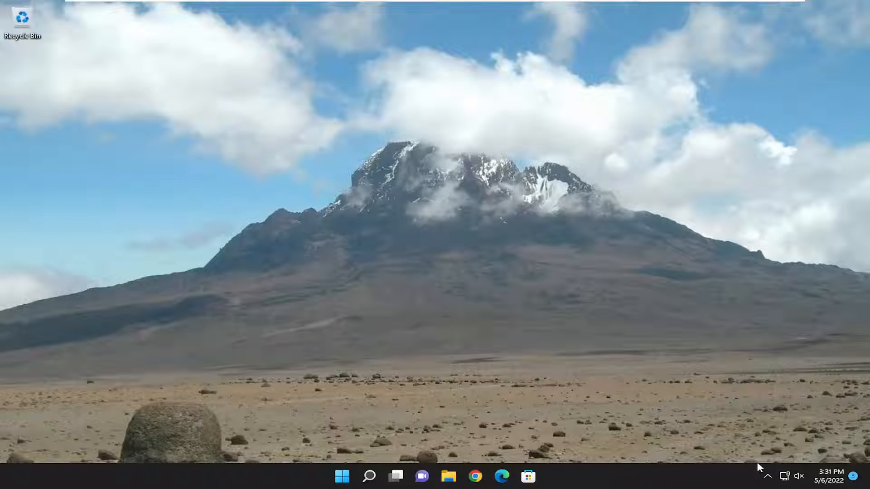
pyautogui.moveTo(680, 402)
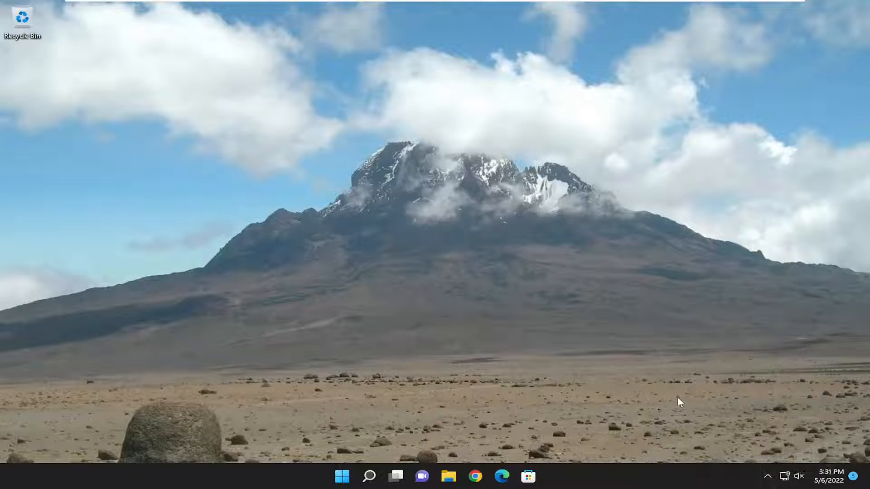
pyautogui.moveTo(720, 391)
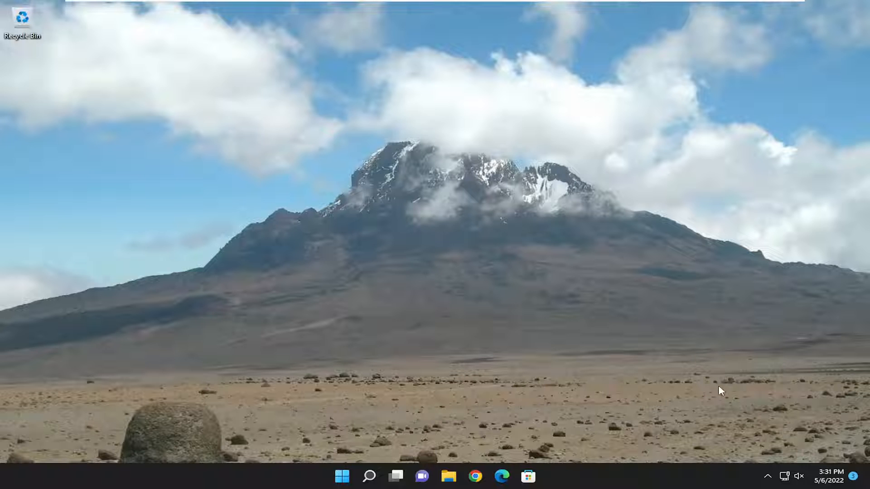
# Restore the Outlook mail window from the tray overflow, then minimize it so it leaves the taskbar
pyautogui.click(767, 476)
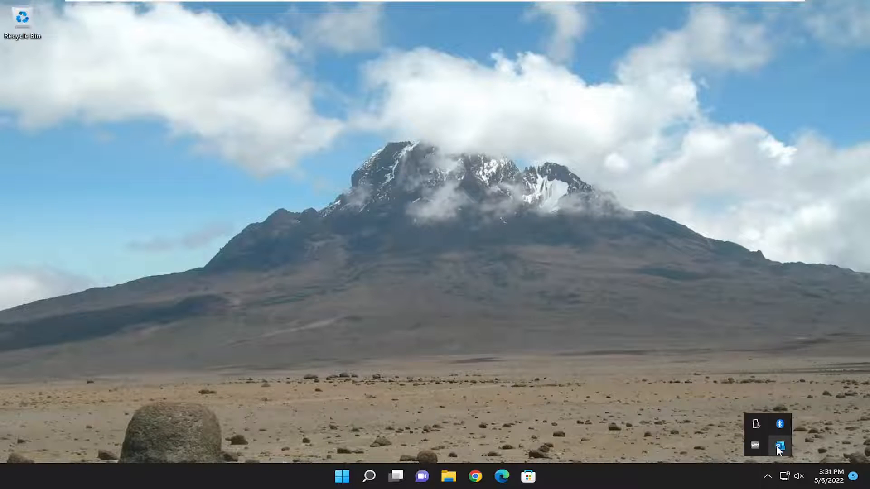
pyautogui.click(779, 445)
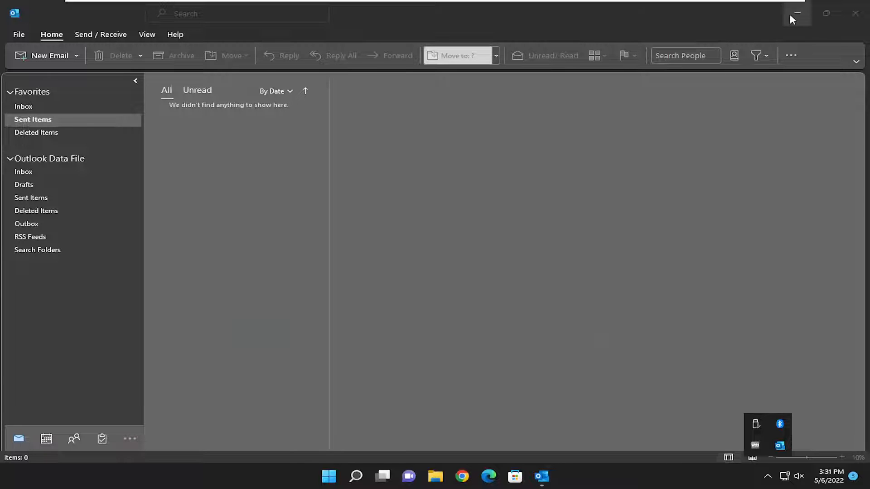
pyautogui.click(797, 13)
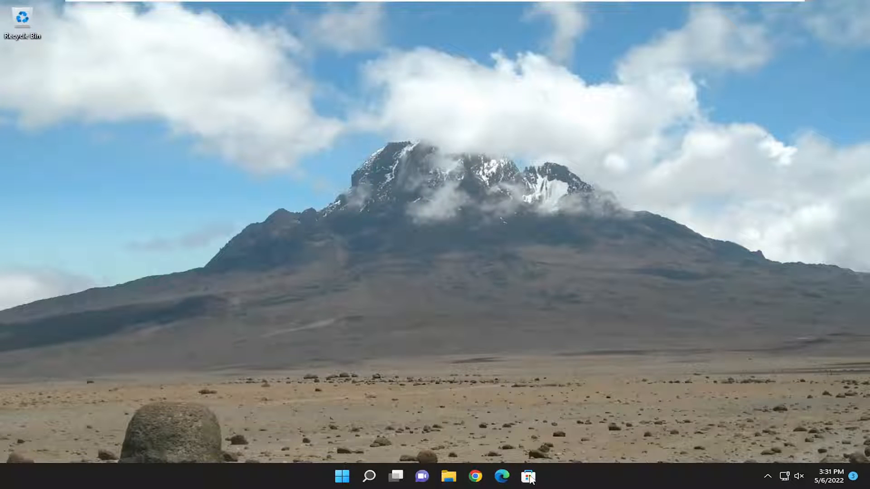
pyautogui.moveTo(604, 379)
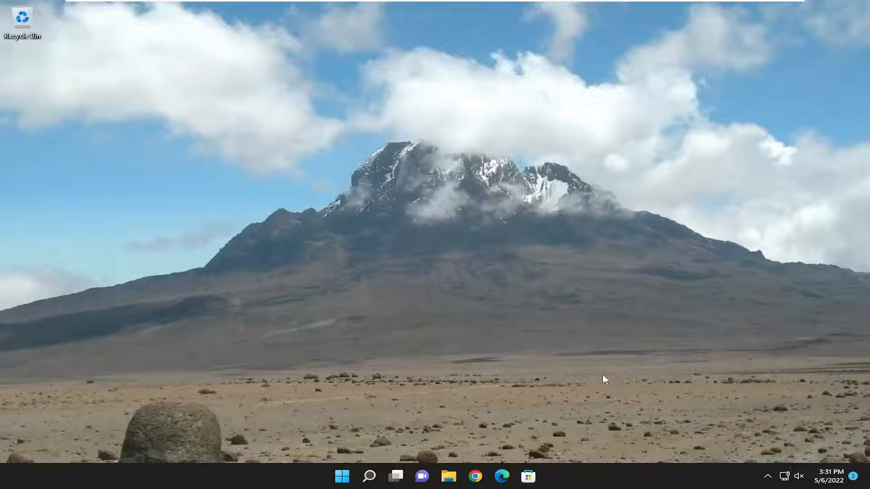
pyautogui.moveTo(724, 473)
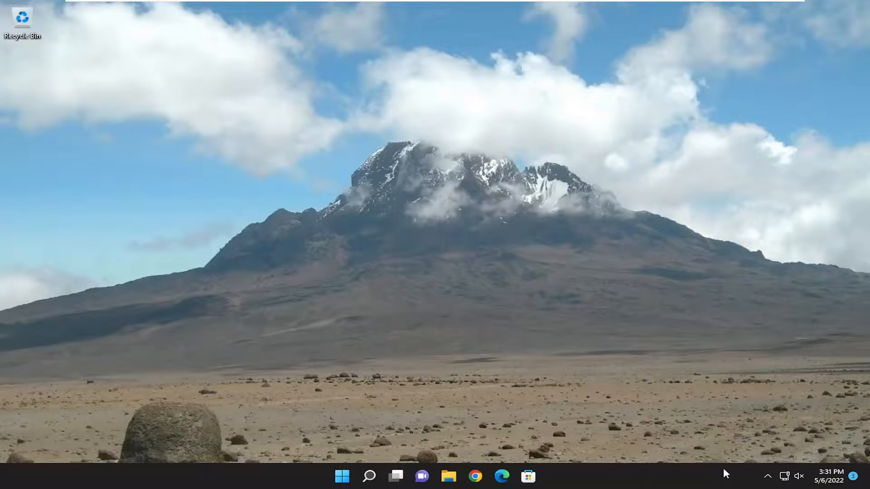
pyautogui.moveTo(767, 476)
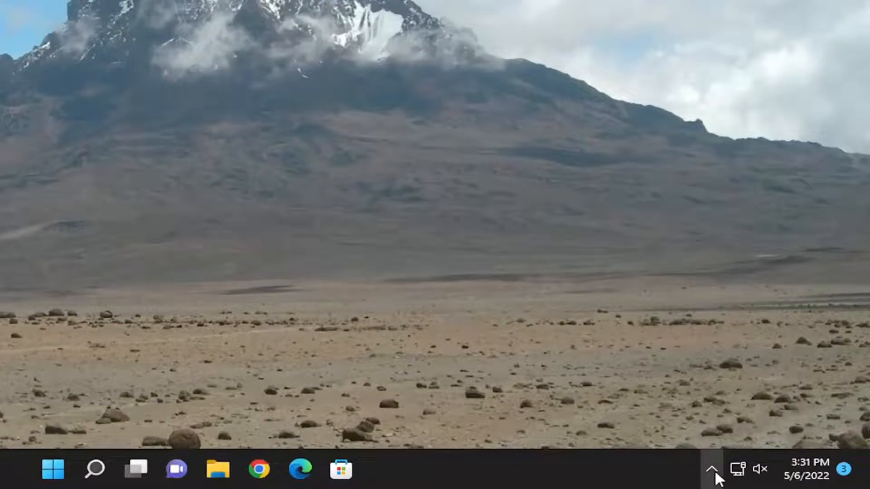
# Show Outlook's tray icon context menu with Hide When Minimized currently checked
pyautogui.click(715, 468)
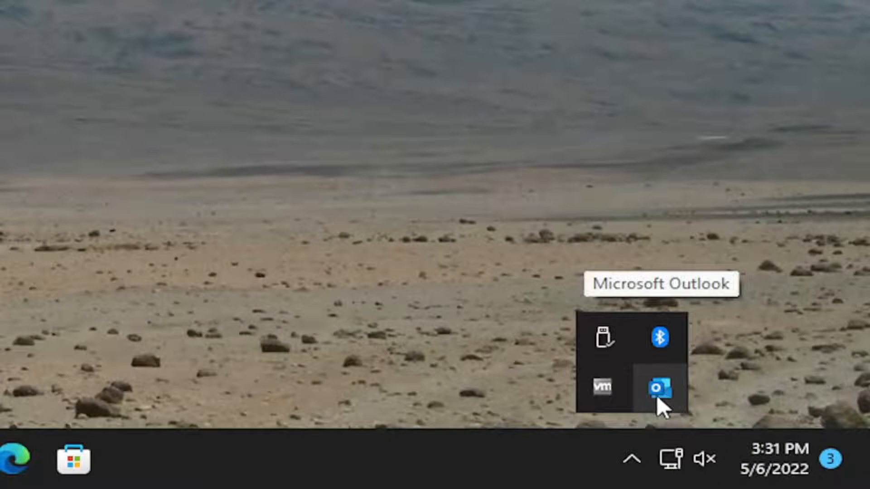
pyautogui.rightClick(659, 389)
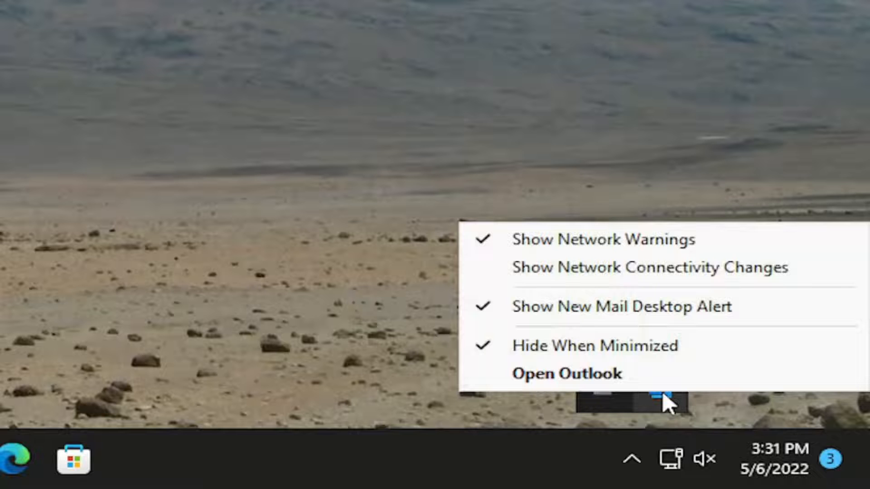
pyautogui.moveTo(608, 359)
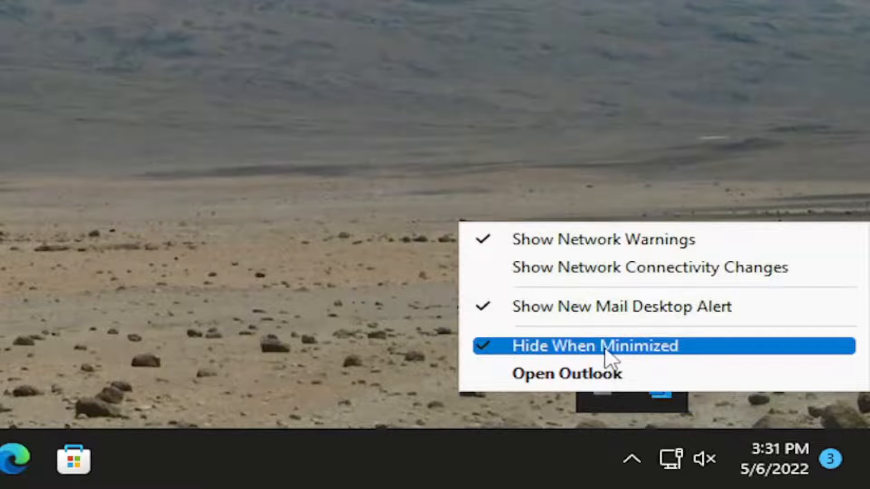
pyautogui.moveTo(488, 357)
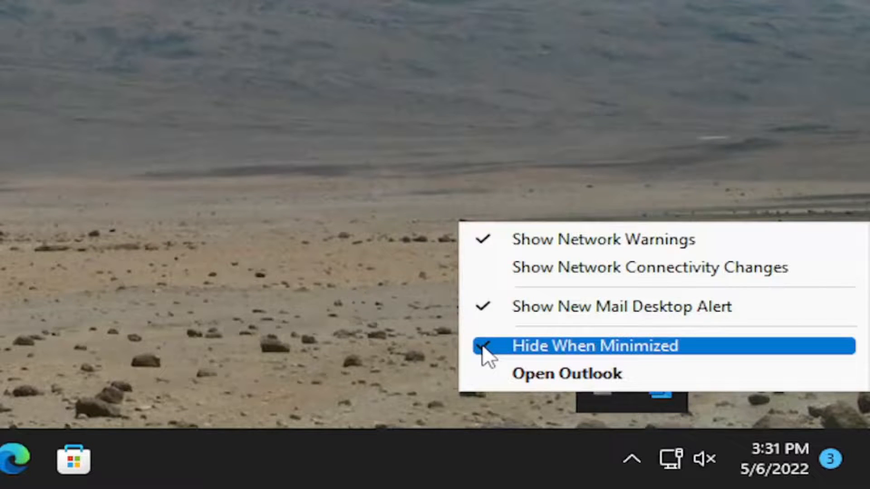